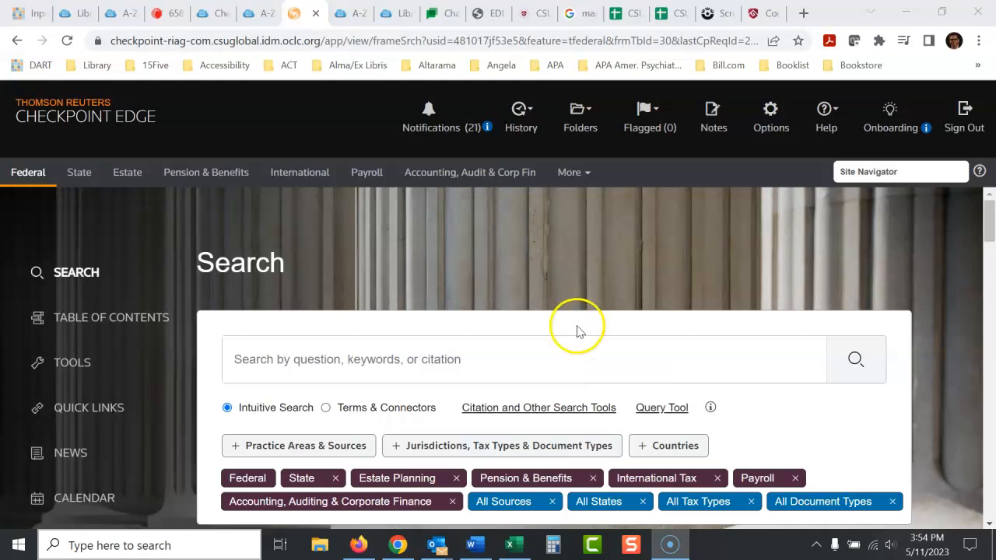
mouse_move(522, 359)
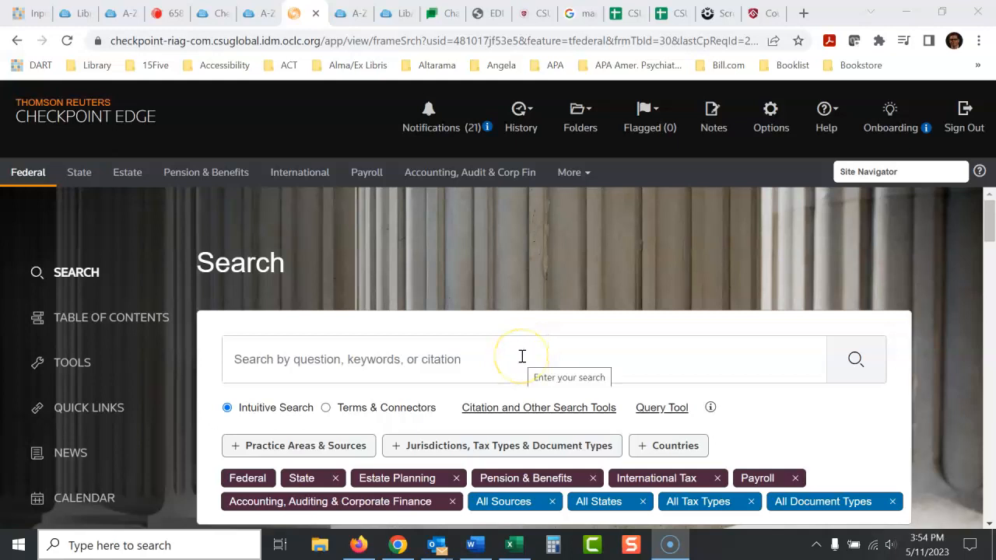
- Run a search for 'tax fraud' with all content filters applied
left_click(521, 358)
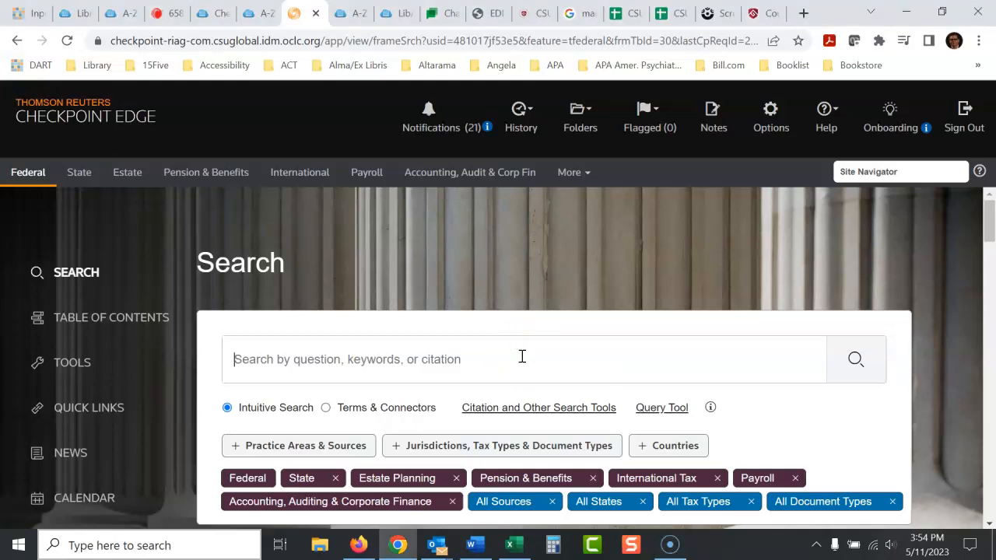
type("tax fraud")
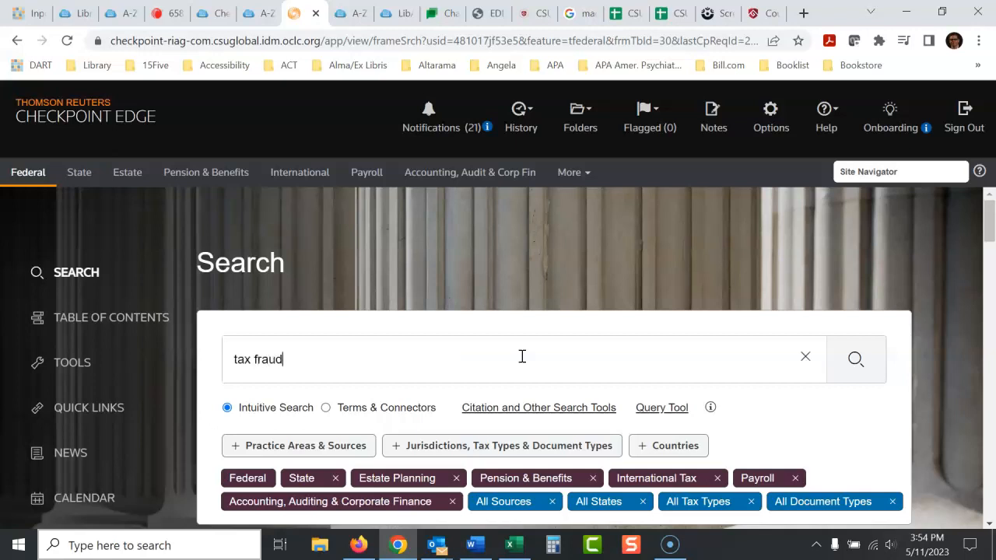
left_click(855, 359)
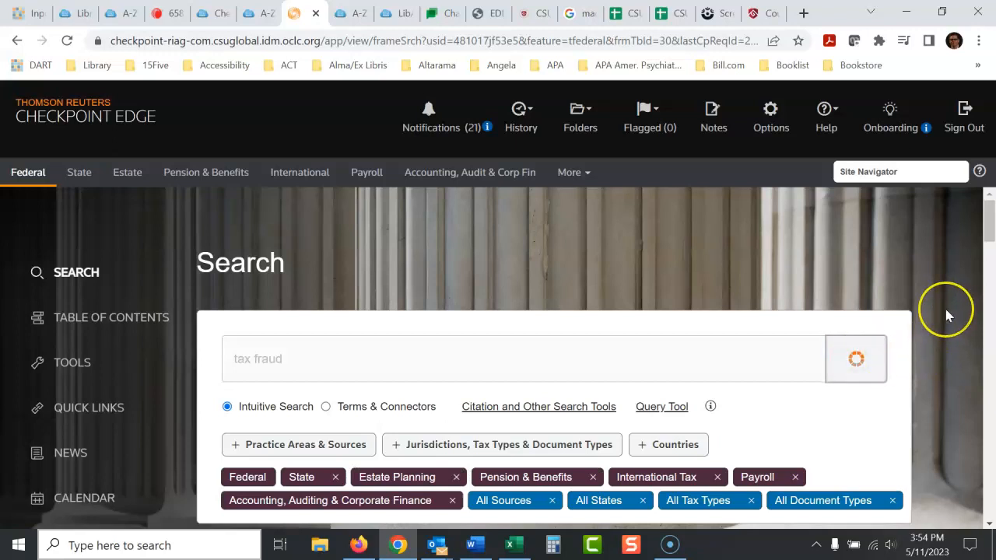
- Browse the 51 'tax fraud' results grouped by source, including civil fraud penalty documents
left_click(855, 358)
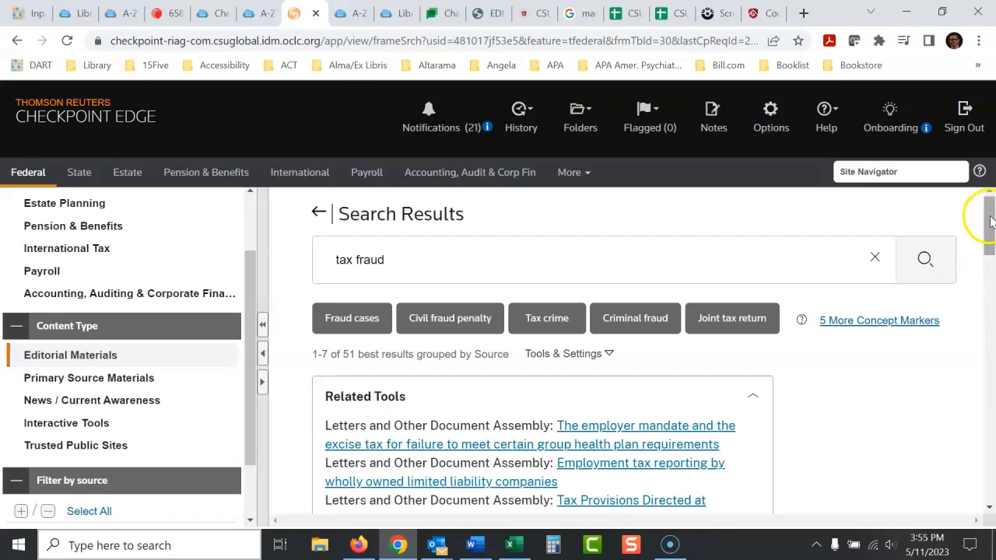
scroll("down", 3)
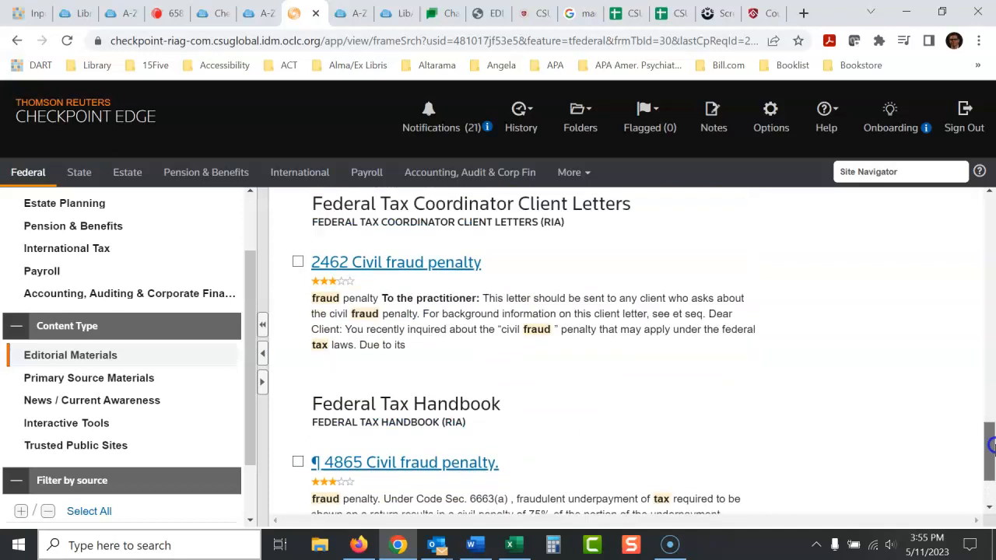
scroll("down", 3)
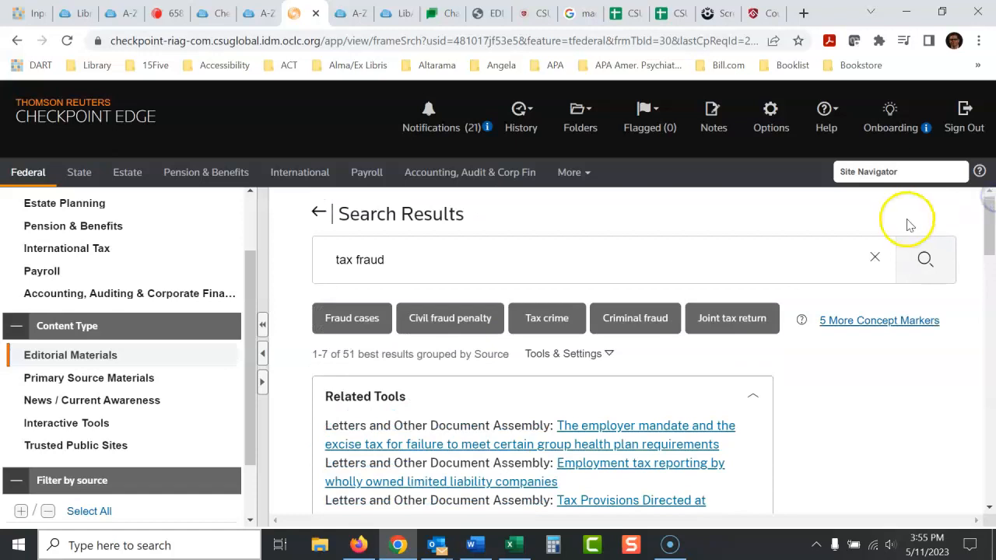
mouse_move(894, 231)
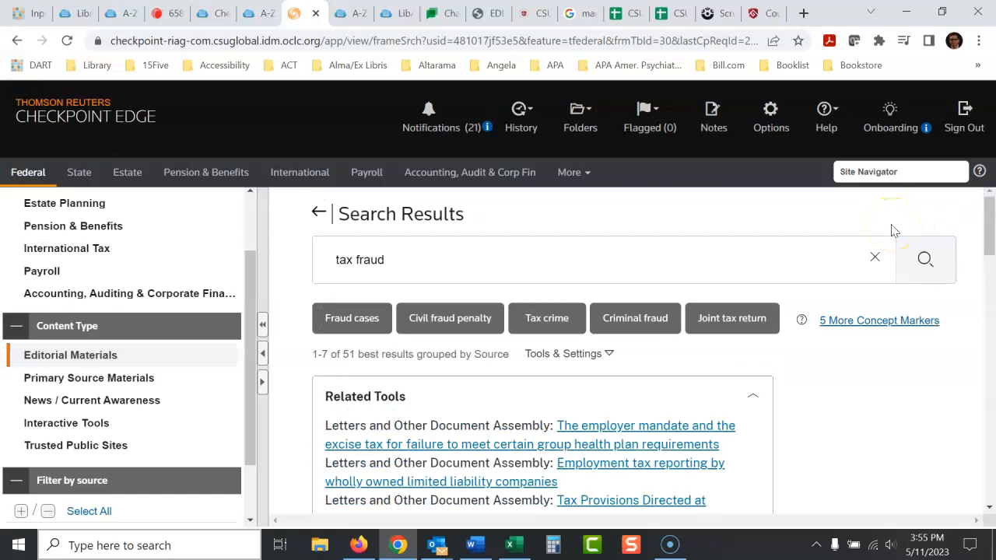
mouse_move(121, 352)
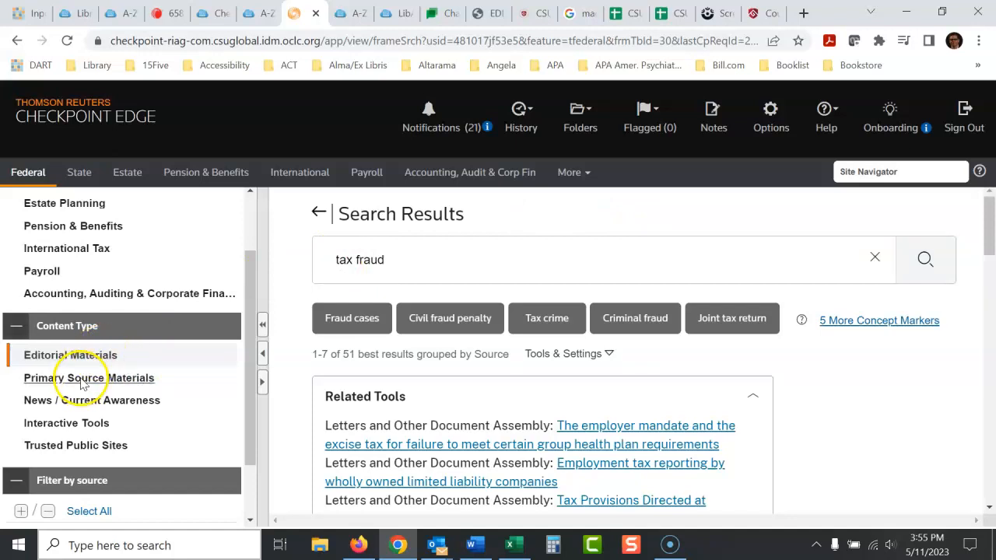
- Filter to Primary Source Materials (1,882 results) and scroll to Federal Tax Cases
left_click(89, 377)
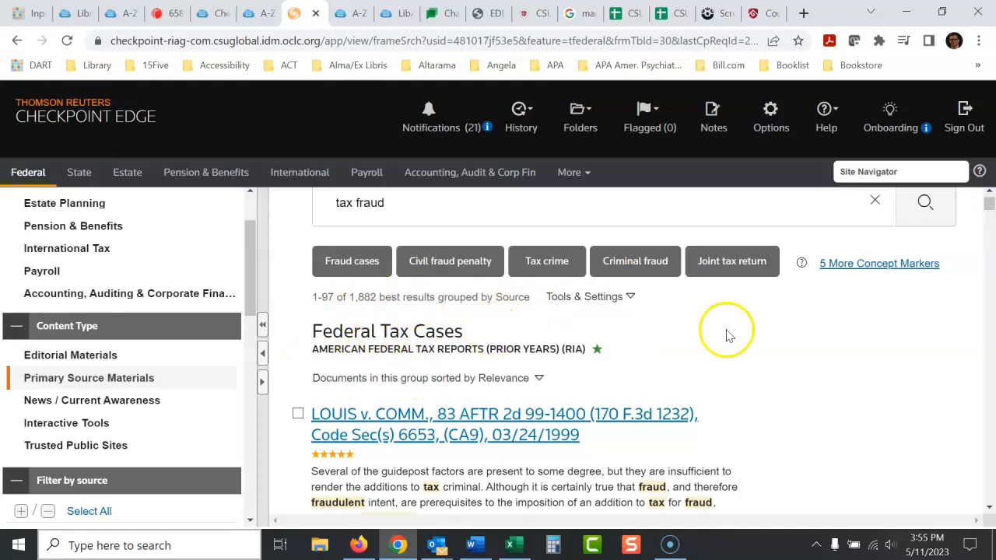
scroll("down", 3)
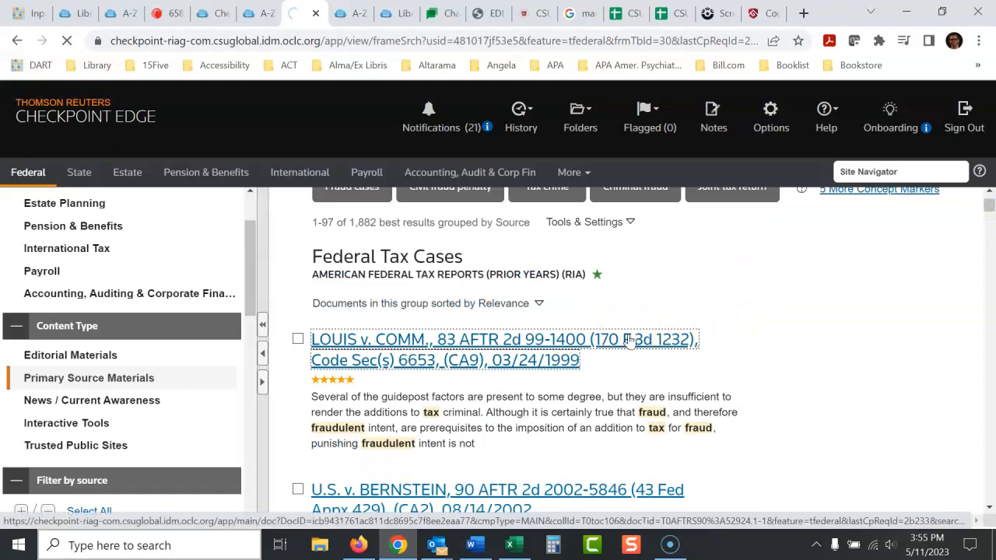
- Open the LOUIS v. COMM. case, select PDF in export options, then close without exporting
left_click(503, 339)
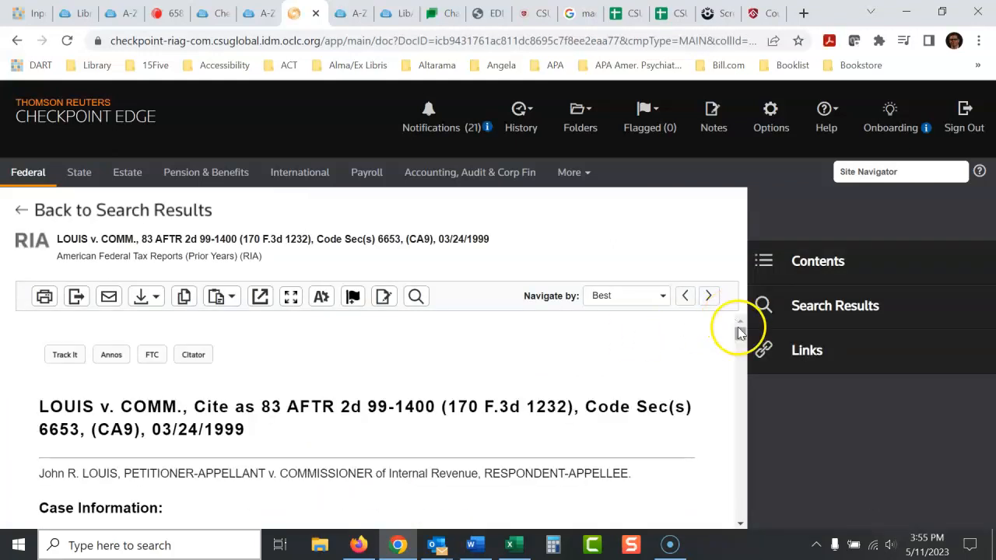
scroll("down", 3)
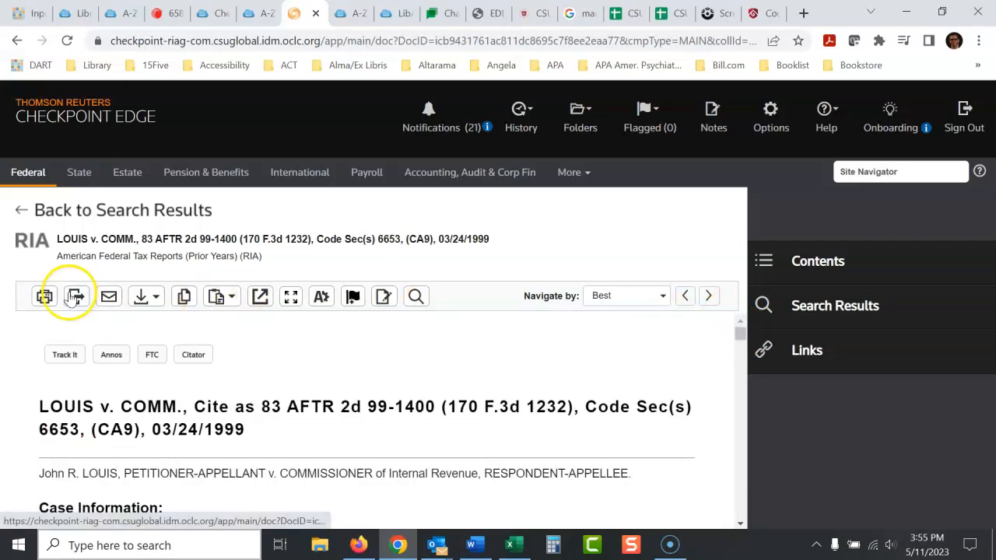
mouse_move(75, 296)
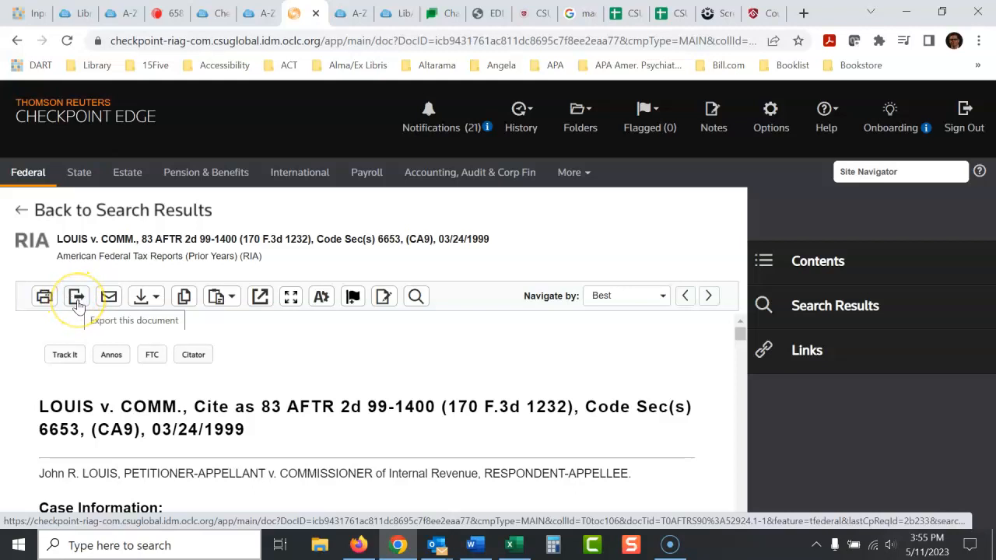
left_click(75, 297)
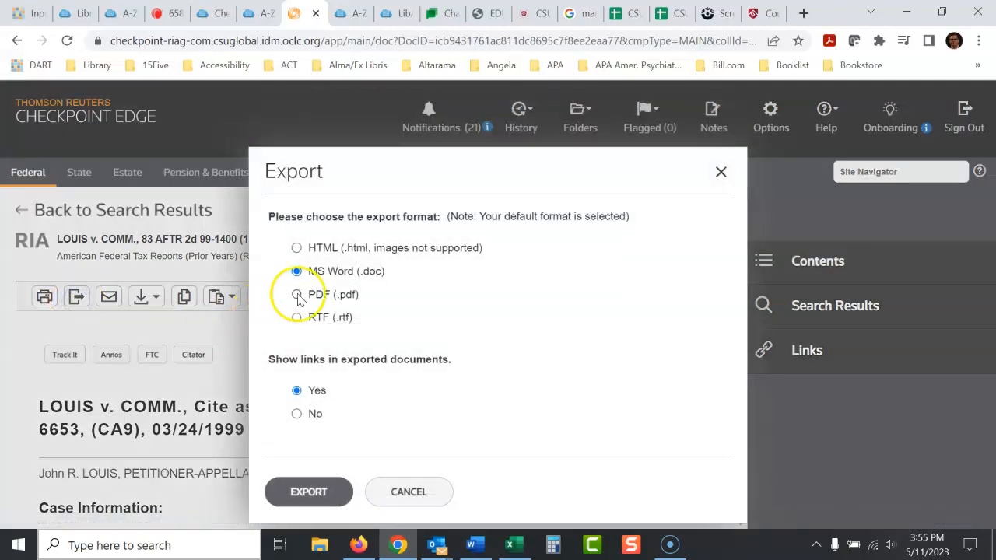
left_click(297, 294)
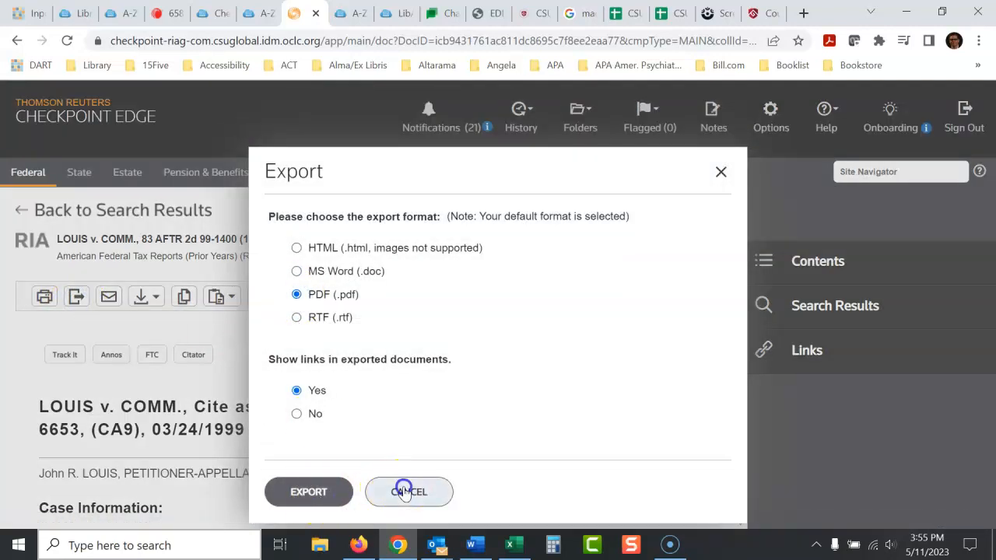
left_click(409, 491)
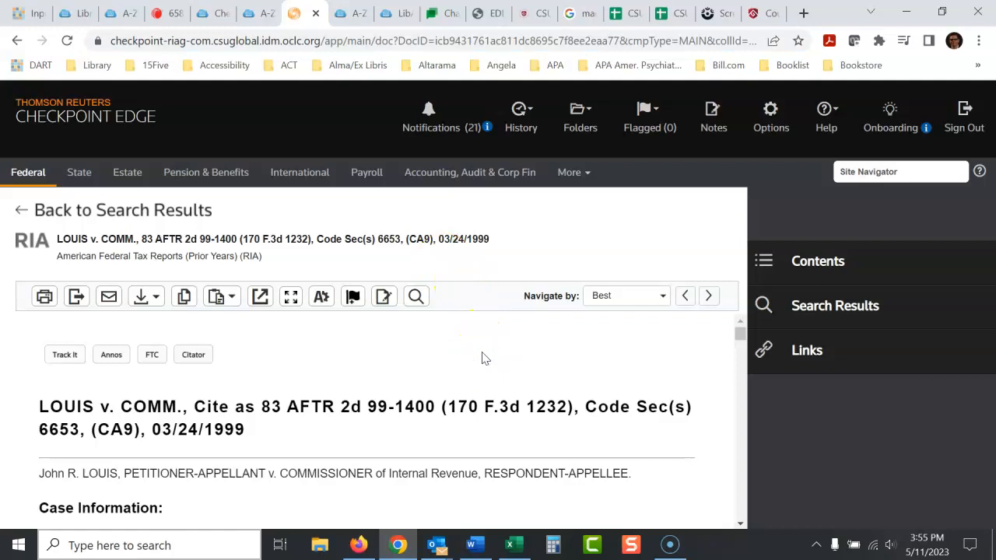
mouse_move(252, 342)
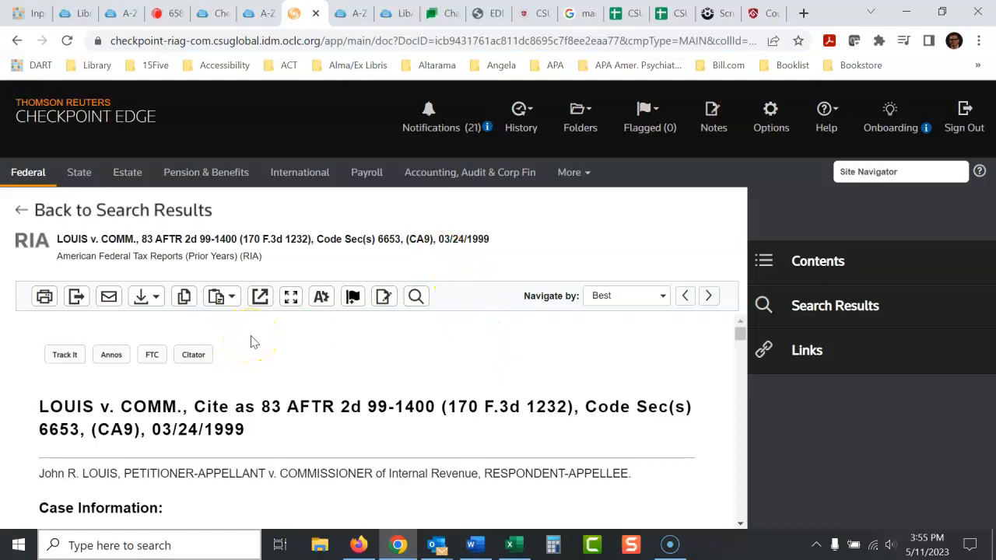
- Go back to the search page and search for 'deferred compensation'
left_click(18, 41)
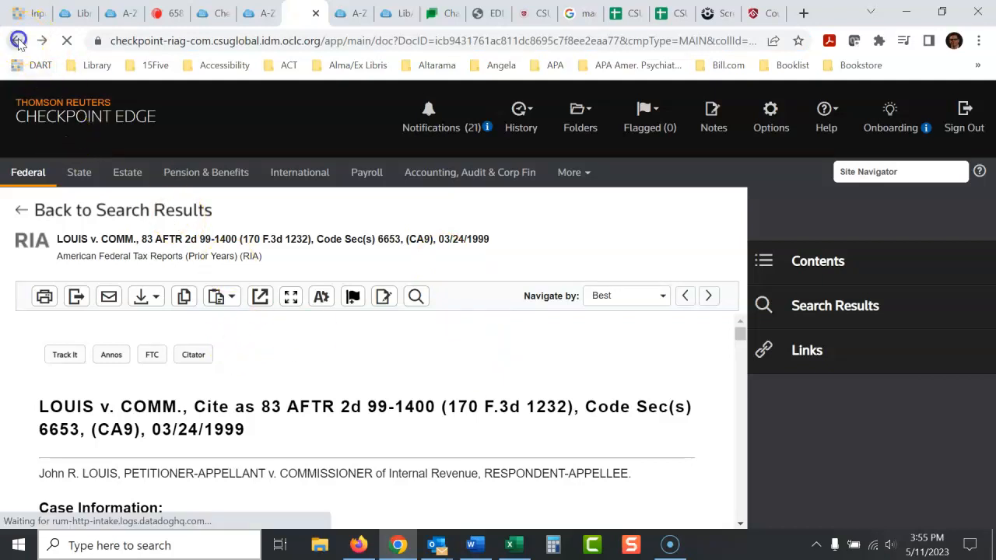
left_click(17, 41)
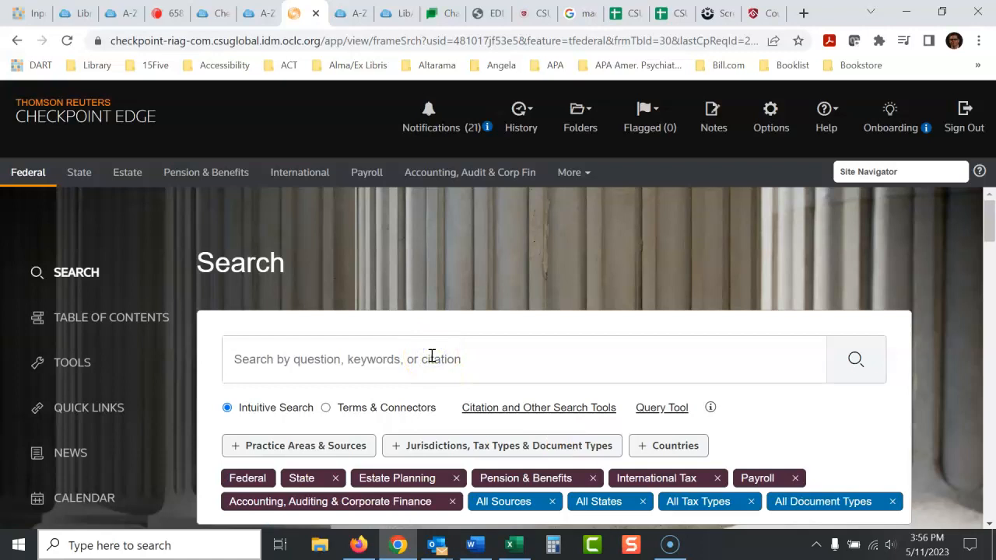
type("d")
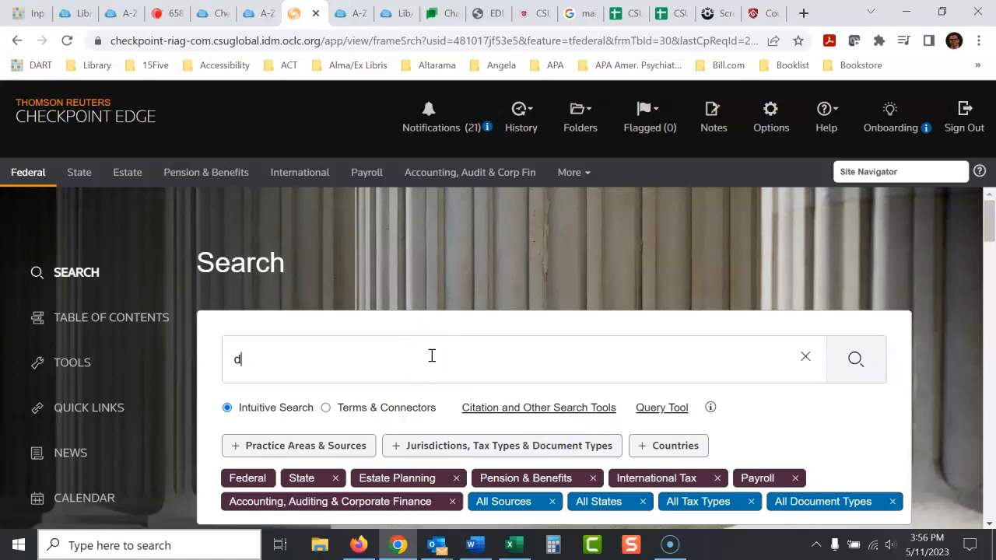
type("eferred")
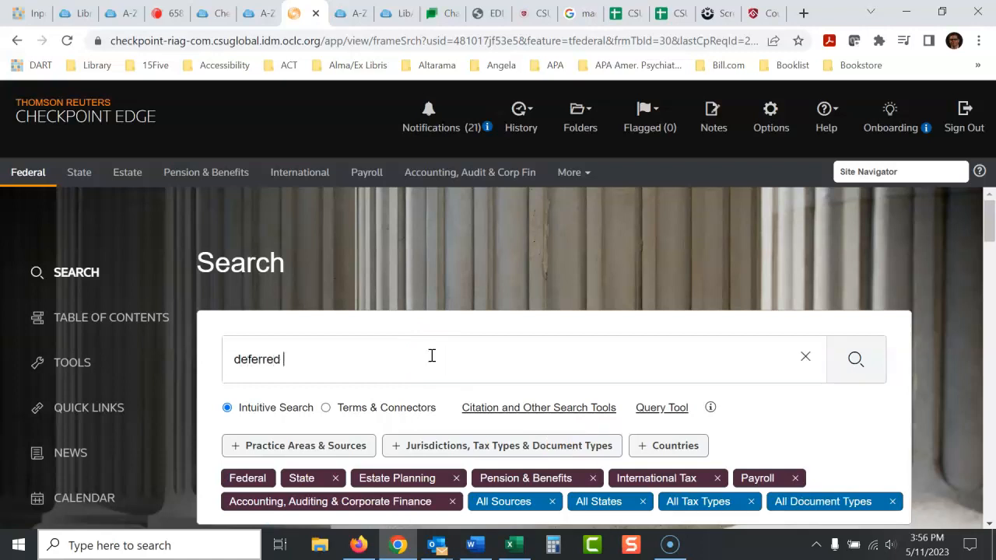
type("compensation")
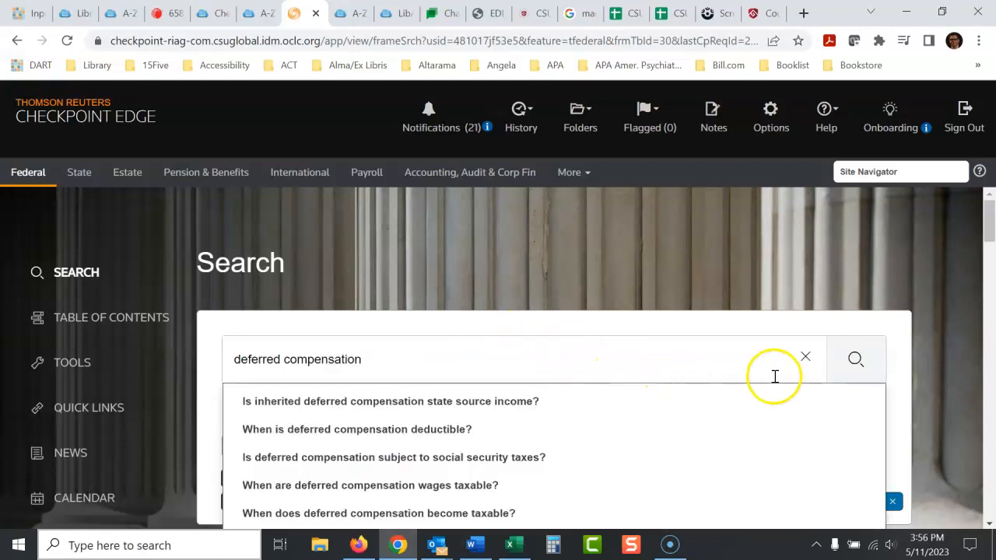
left_click(855, 359)
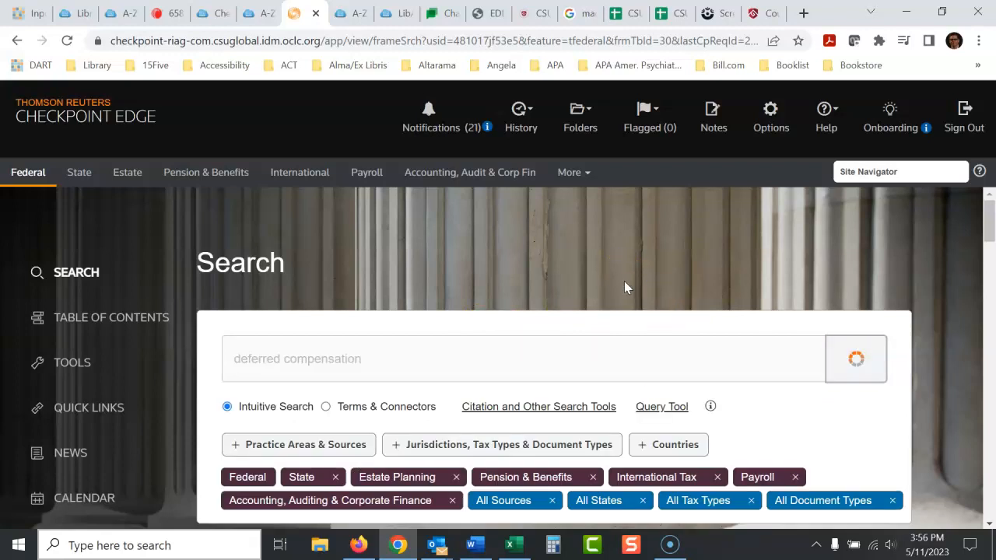
- Limit 'deferred compensation' results to Primary Source Materials (1,698) and scroll to Federal Tax Cases
left_click(855, 359)
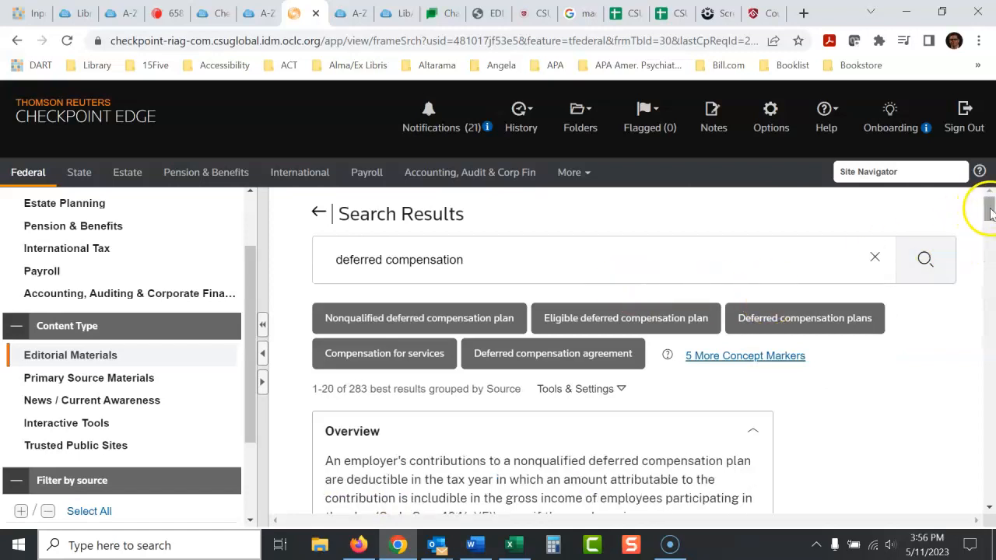
scroll("down", 3)
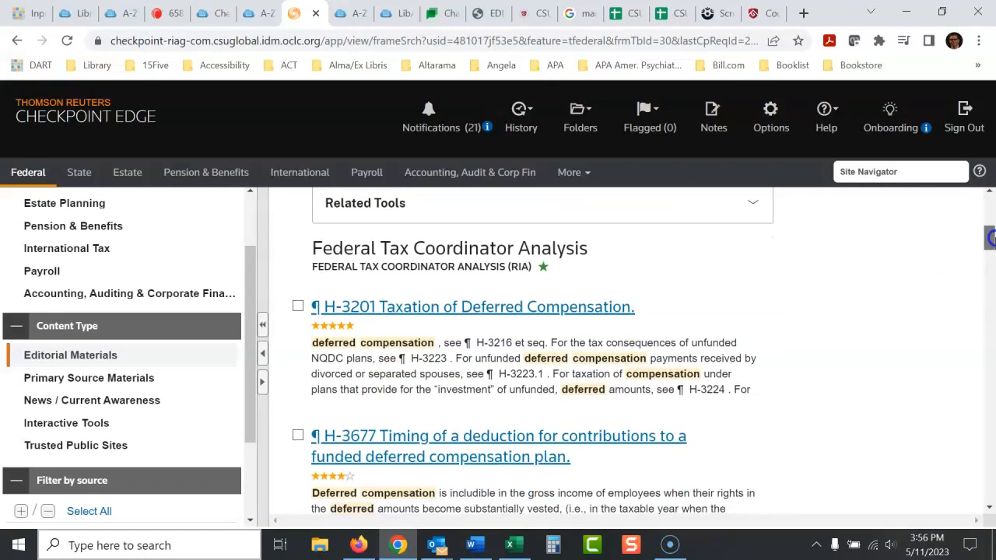
scroll("down", 3)
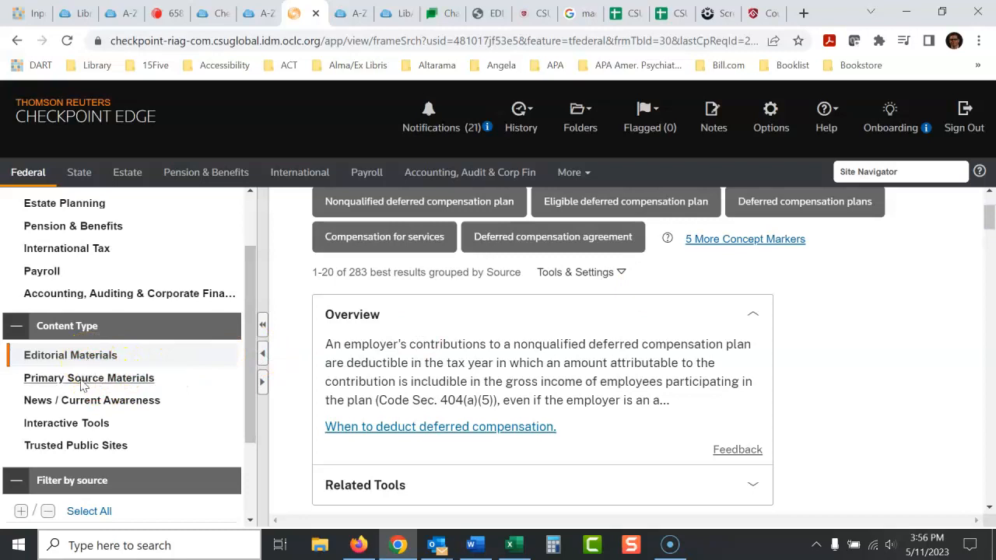
left_click(89, 377)
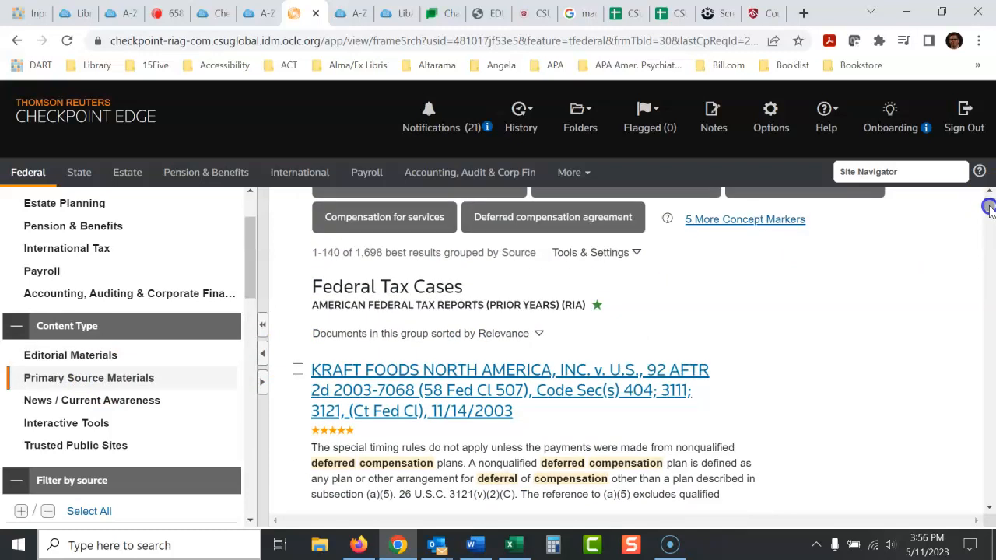
scroll("down", 3)
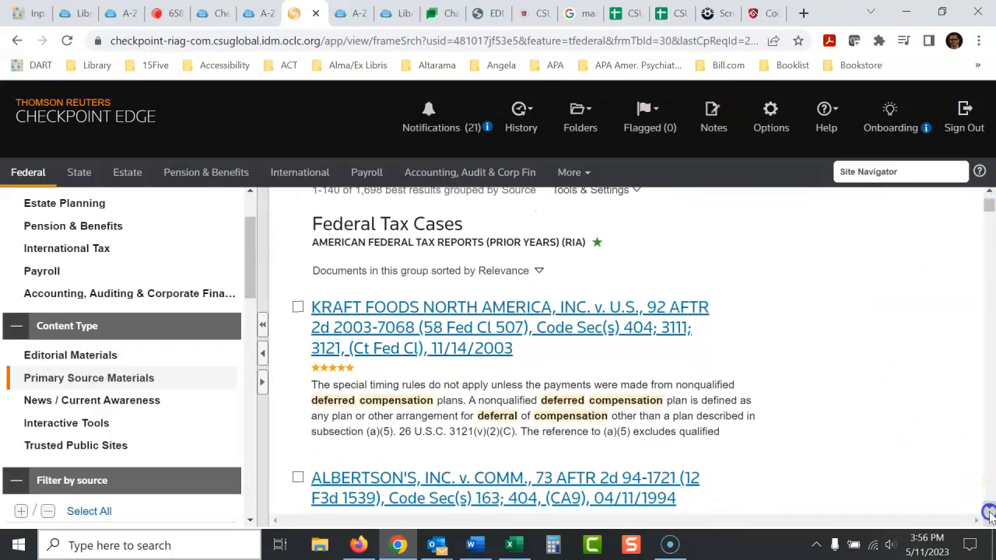
- Open the ALBERTSON'S, INC. v. COMM. case and cancel its Export dialog
left_click(505, 363)
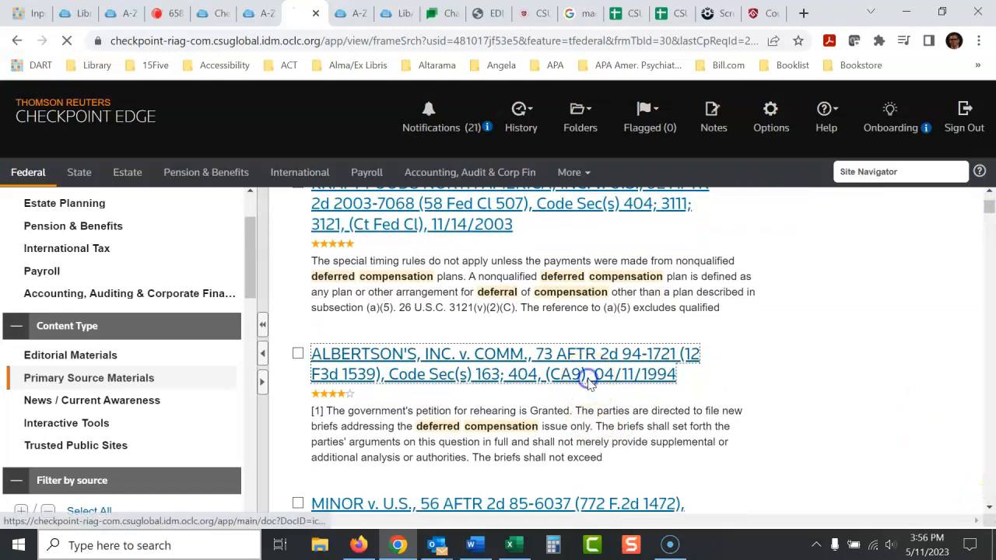
left_click(504, 363)
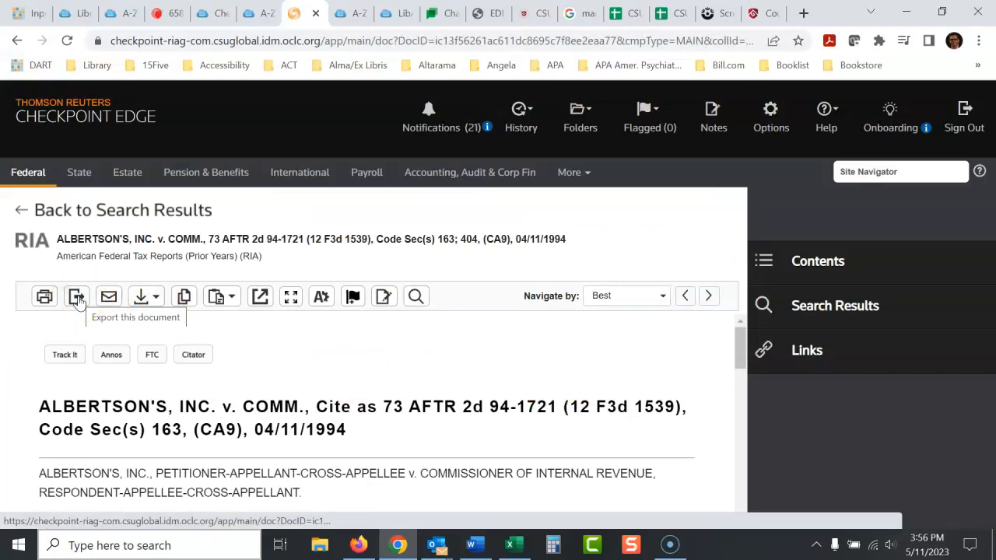
left_click(77, 296)
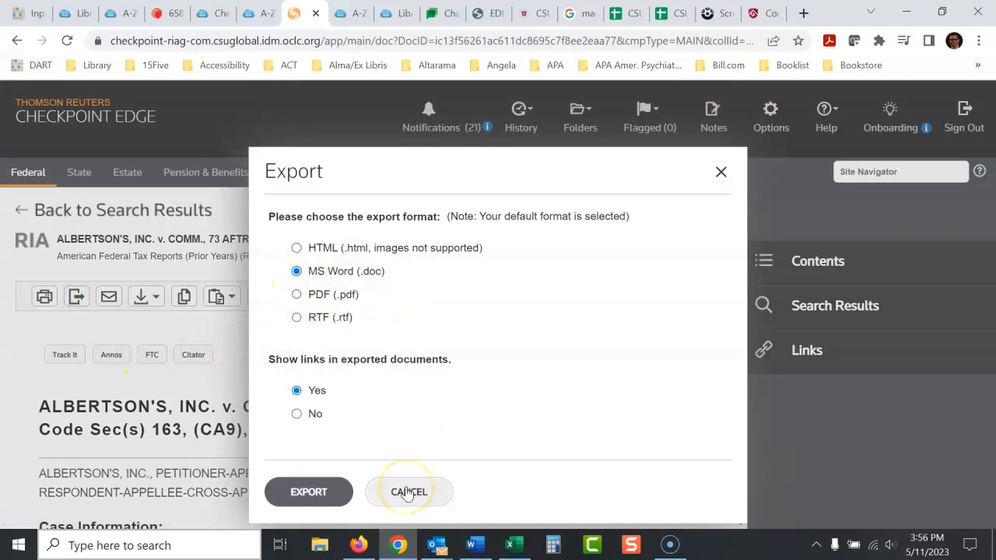
left_click(409, 492)
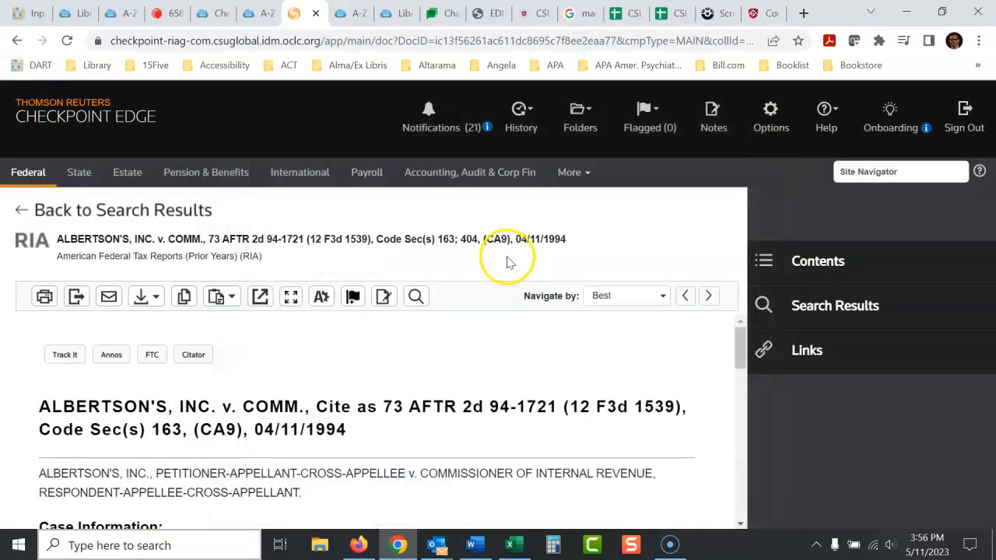